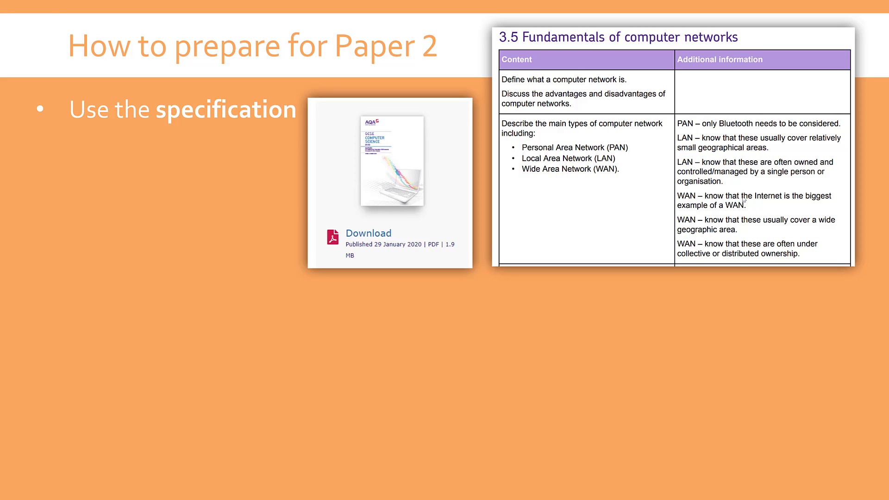
{"action": "mouse_move", "coordinate": [750, 176]}
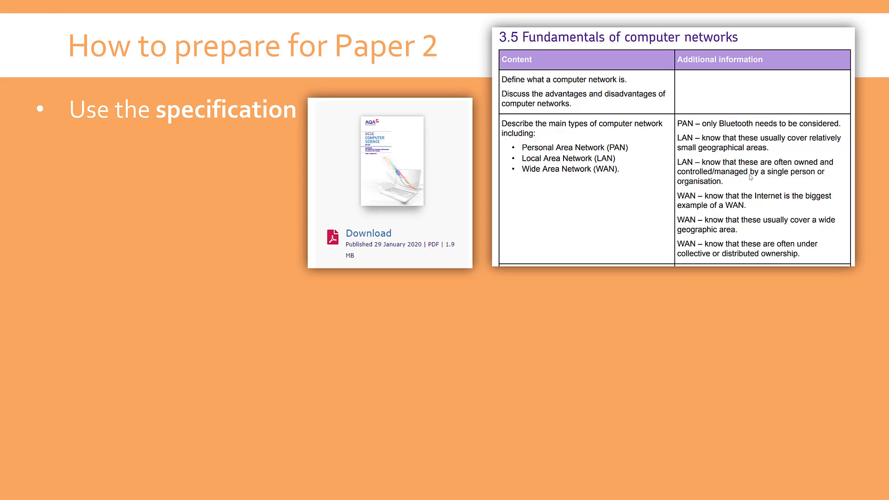
{"action": "mouse_move", "coordinate": [730, 205]}
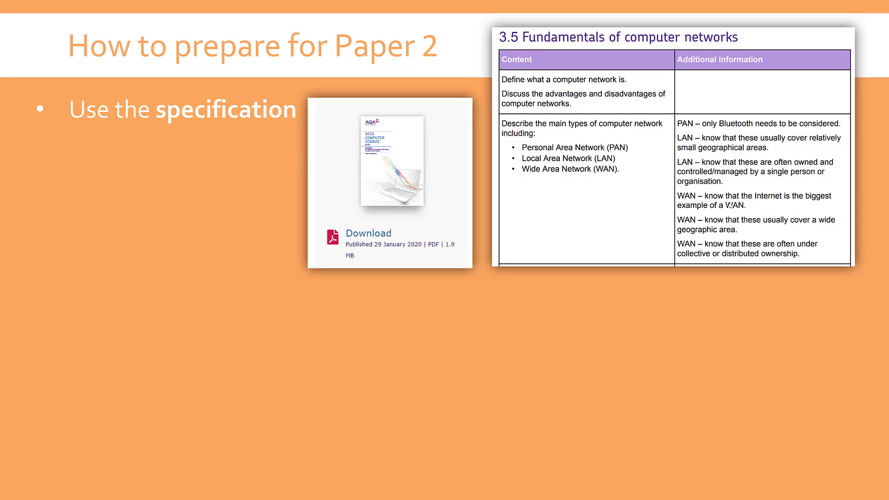
{"action": "mouse_move", "coordinate": [733, 189]}
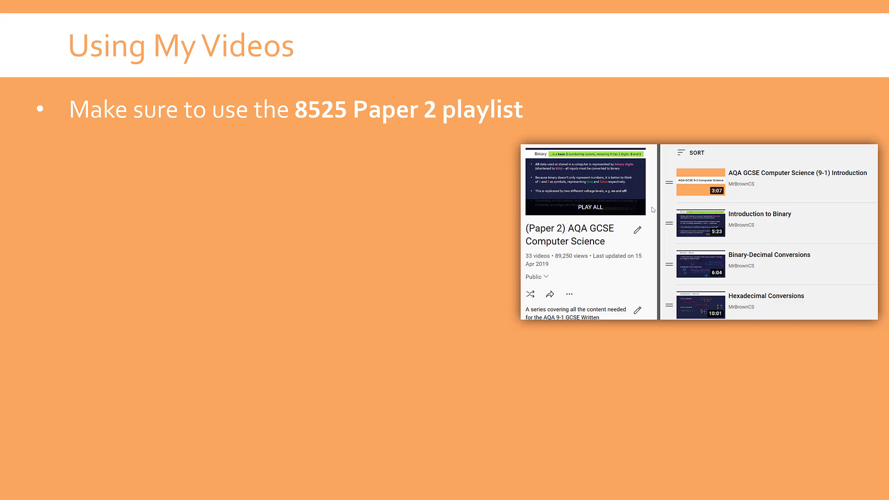
Reveal the 'Using My Videos' bullet about using the videos to learn the content.
{"action": "key", "text": "right"}
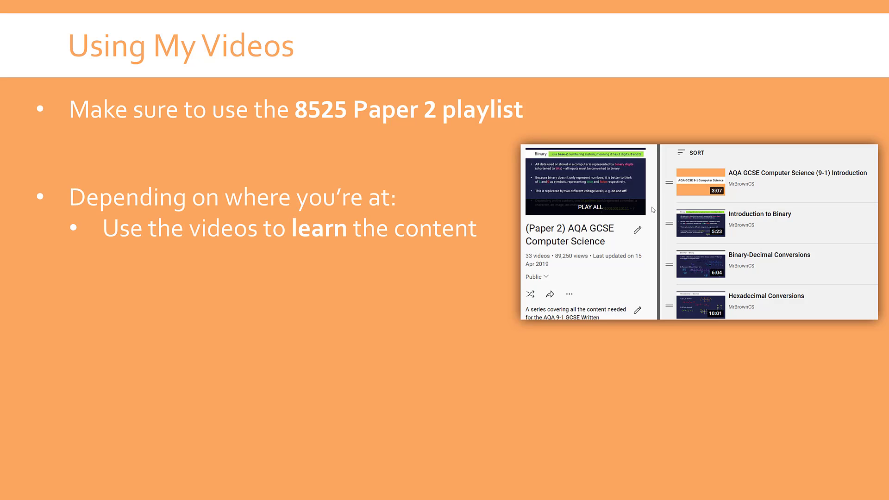